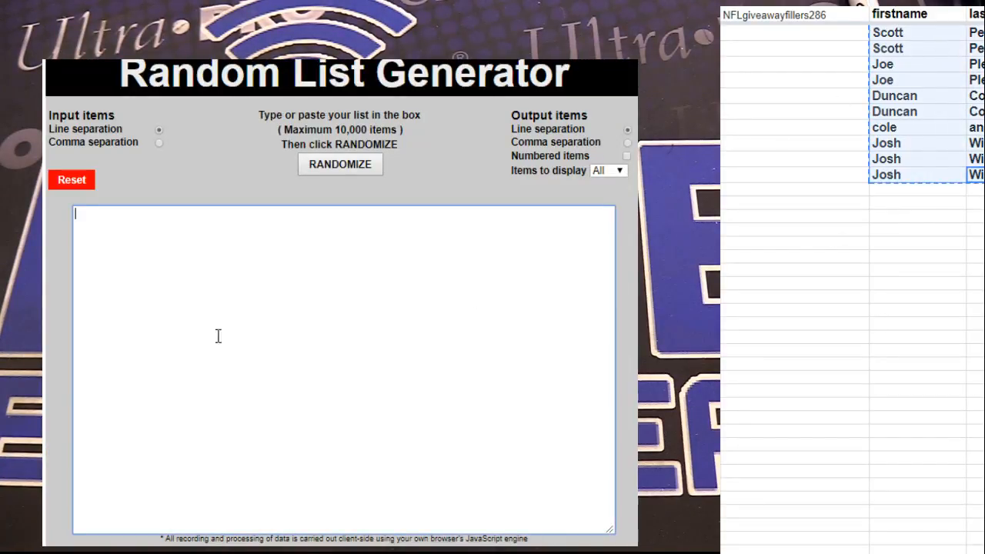
# Randomize the first ten-name filler list twice and select the shuffled names for copying
pyautogui.click(339, 163)
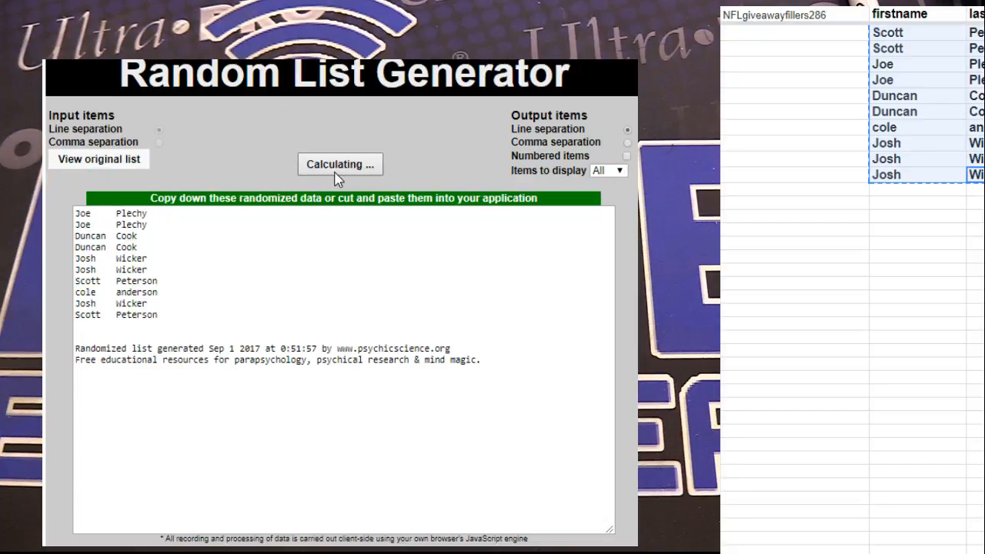
pyautogui.click(339, 164)
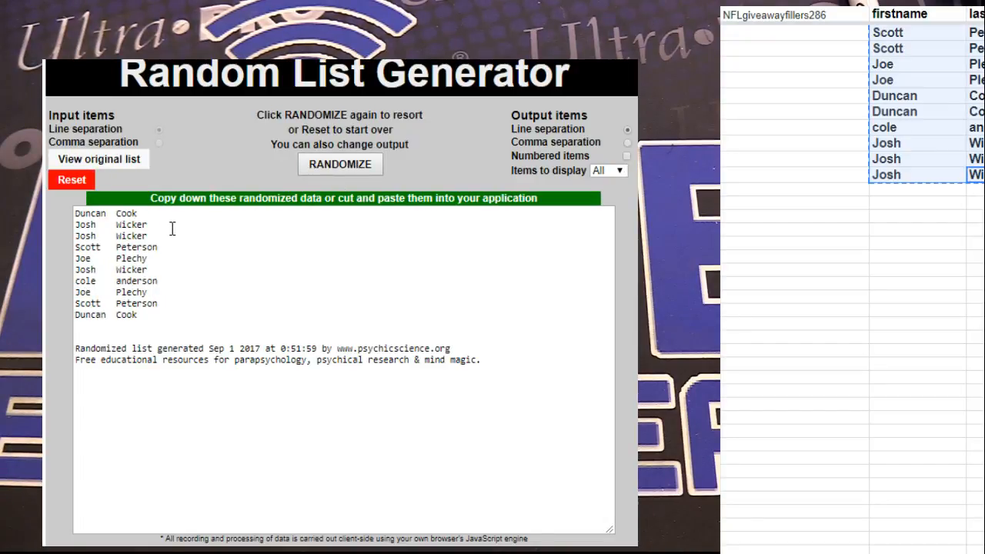
pyautogui.moveTo(75, 213); pyautogui.dragTo(146, 225)
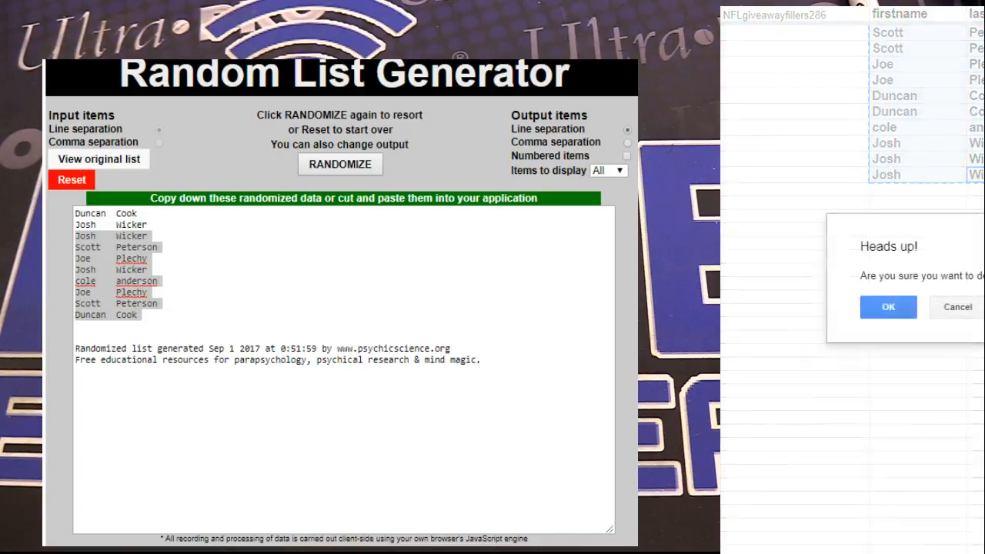
# Confirm the warning, reset with the second ten-name filler list, and randomize it twice
pyautogui.click(889, 308)
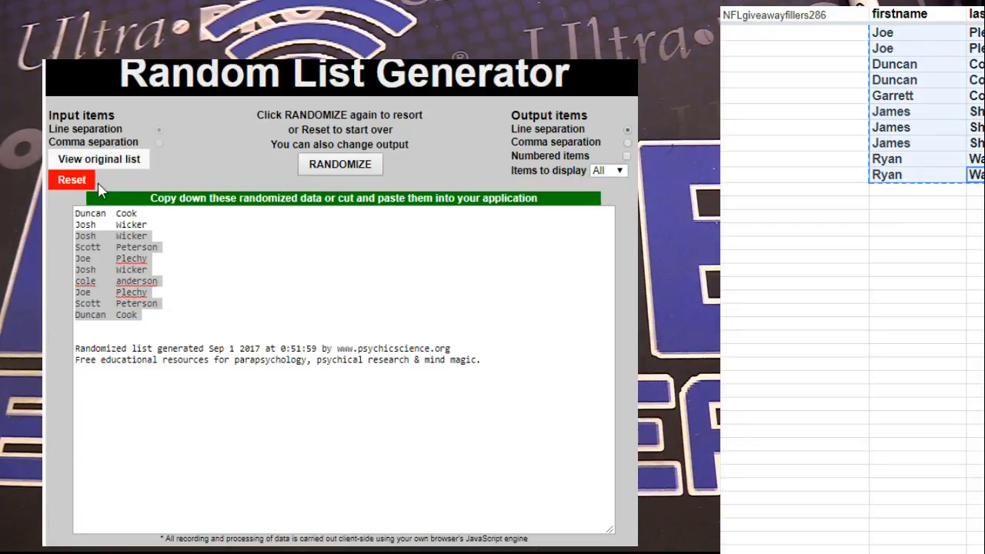
pyautogui.click(70, 178)
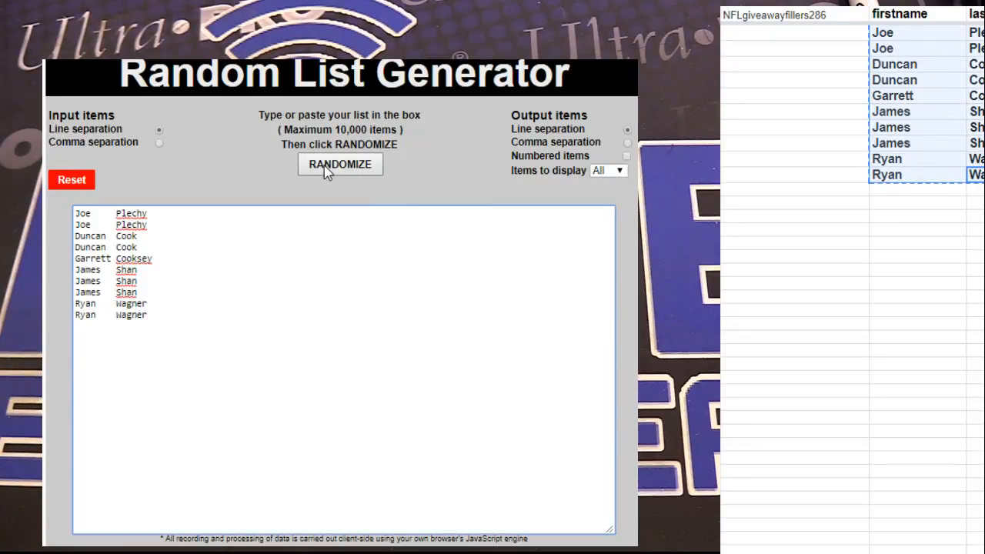
pyautogui.click(339, 163)
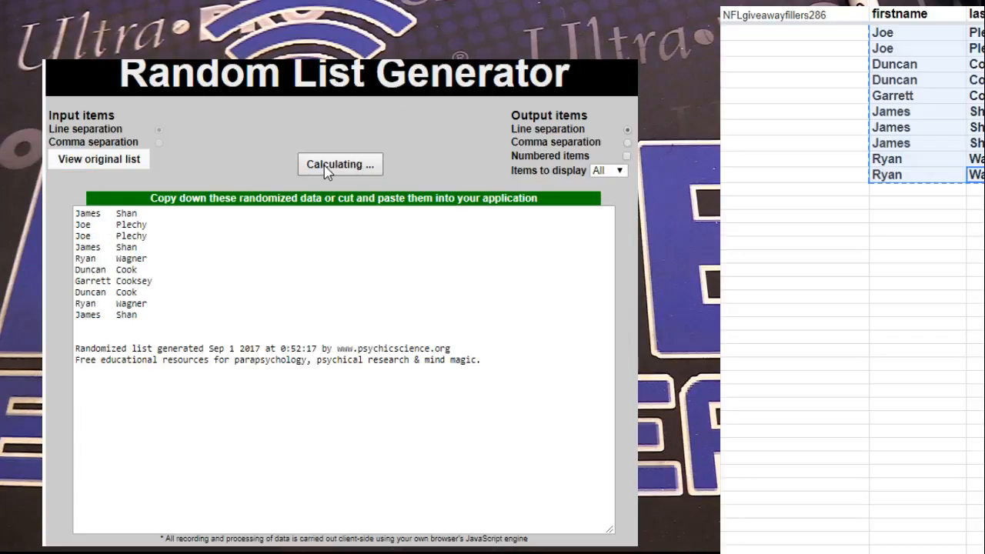
pyautogui.click(339, 163)
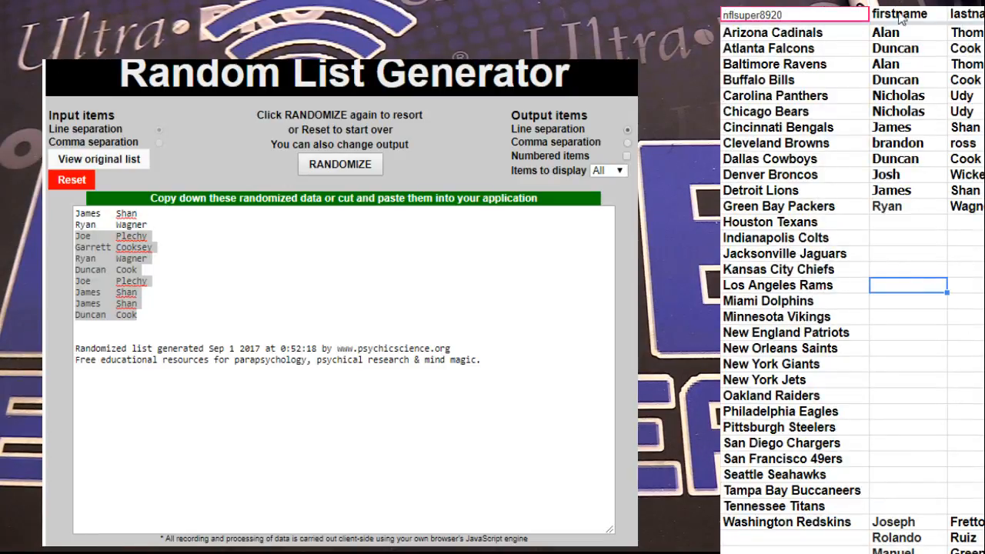
pyautogui.moveTo(905, 460)
pyautogui.write('Scott')
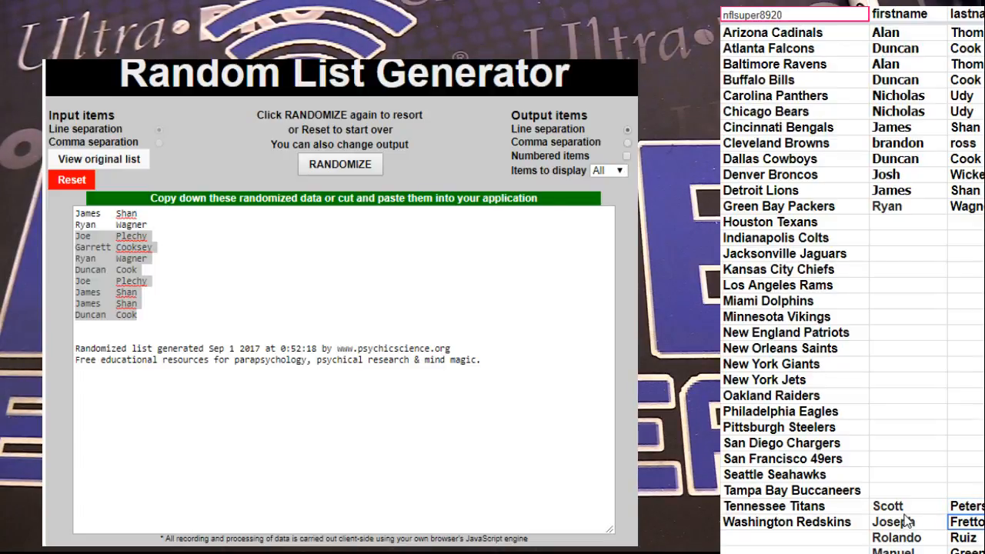
pyautogui.click(909, 237)
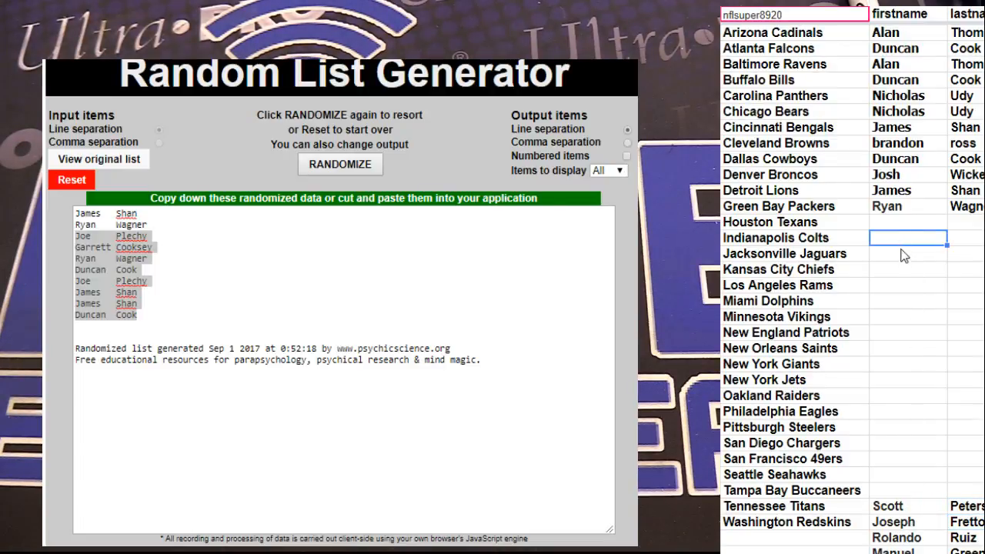
pyautogui.click(908, 301)
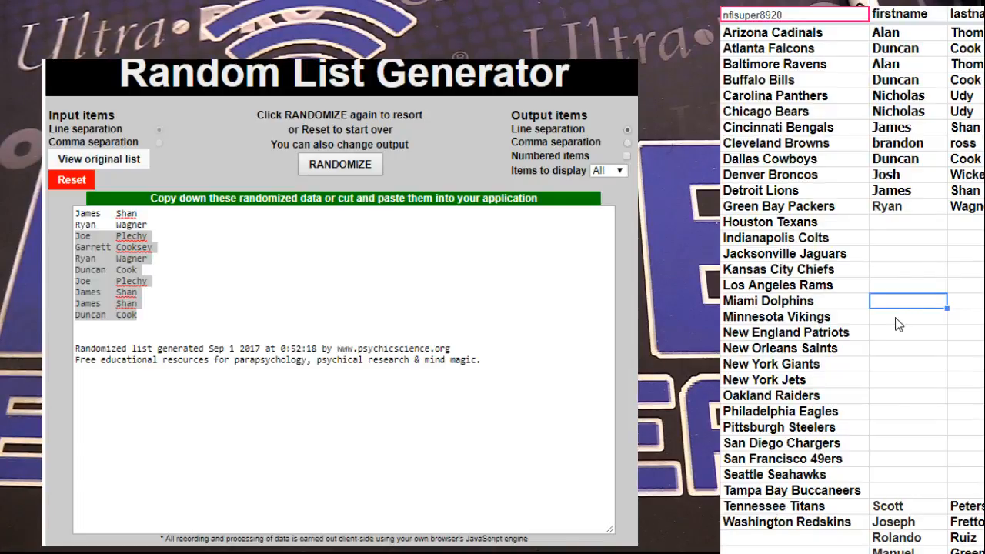
pyautogui.click(908, 364)
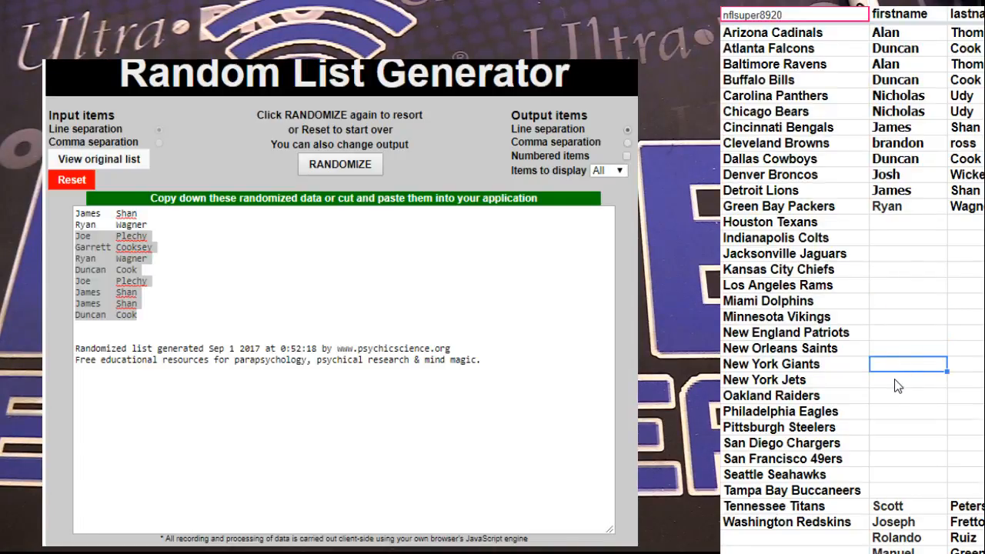
pyautogui.click(908, 411)
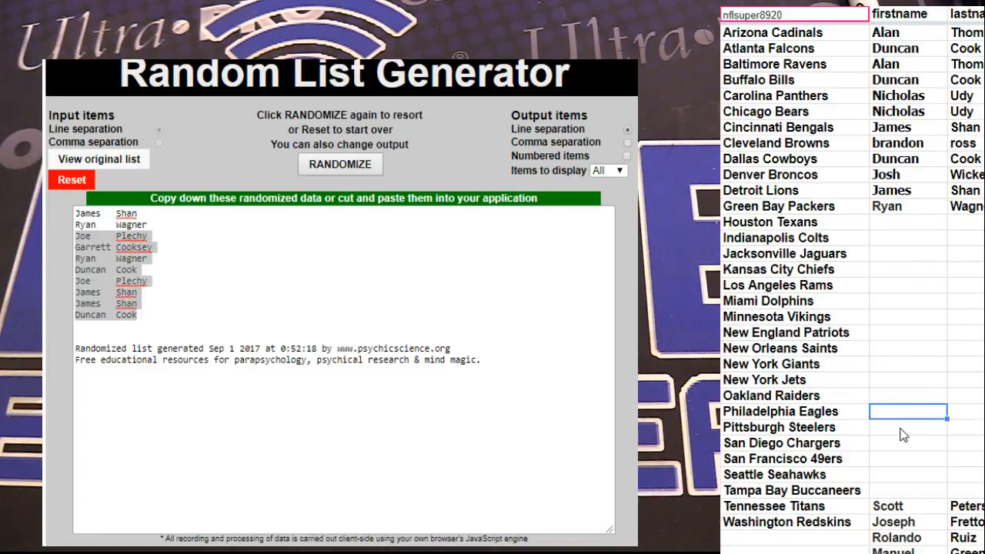
pyautogui.click(909, 474)
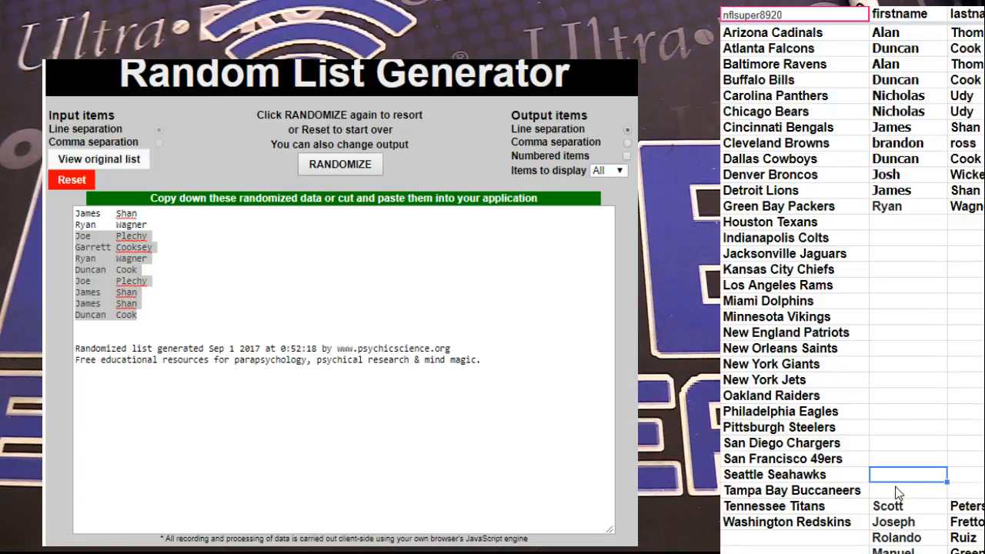
pyautogui.click(896, 522)
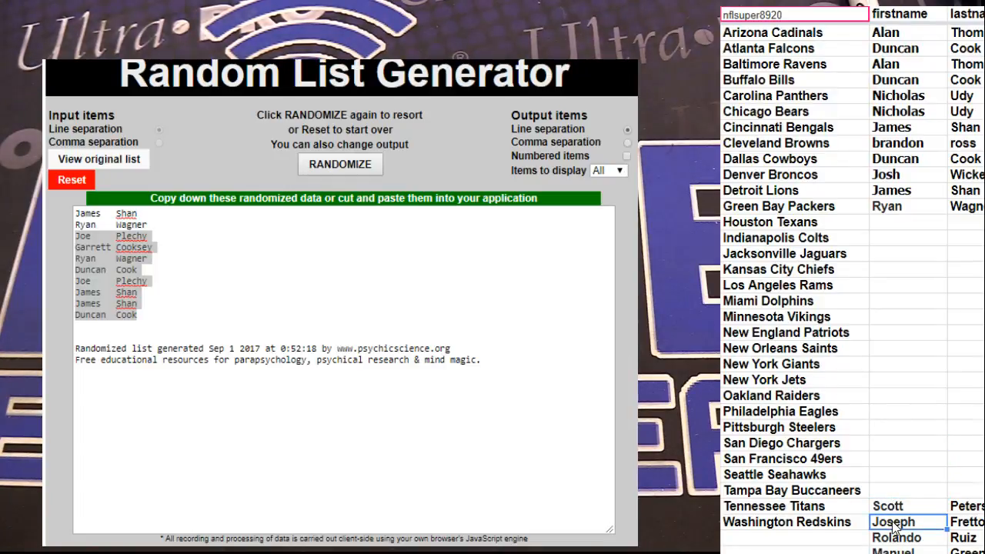